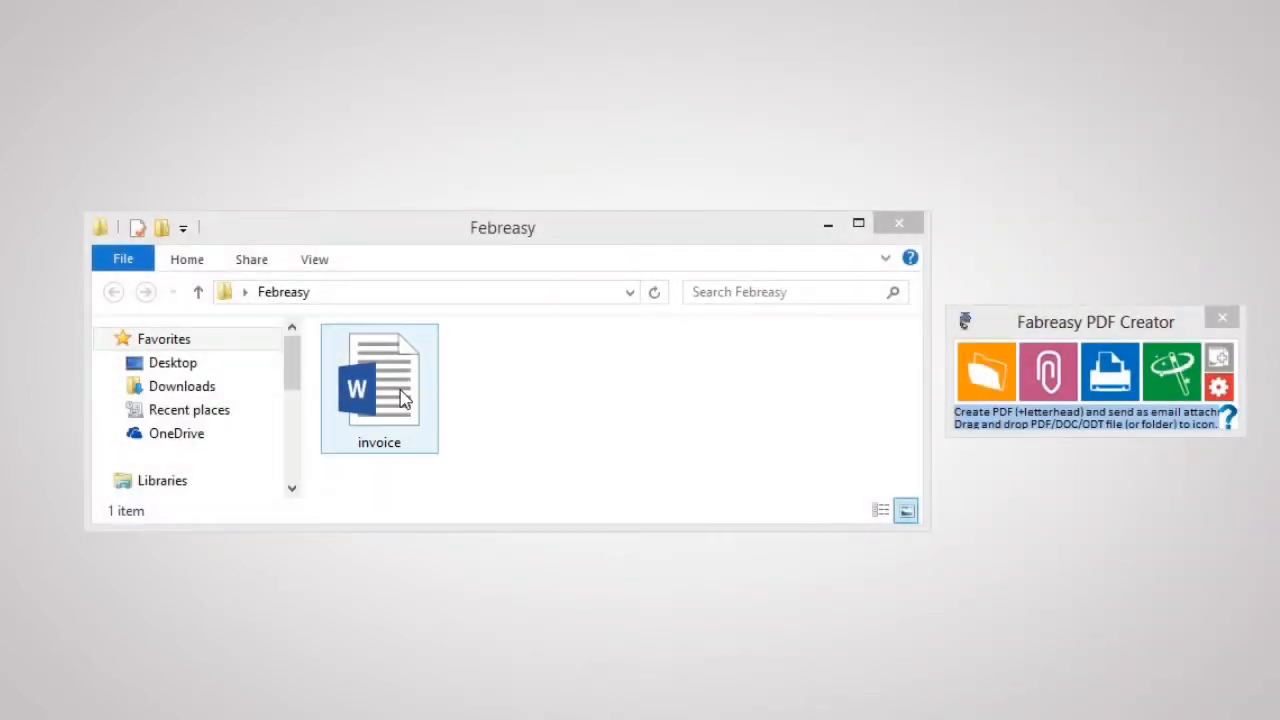
# Step: Drag the invoice Word document onto the Fabreasy PDF Creator widget to convert it to PDF
pyautogui.click(380, 380)
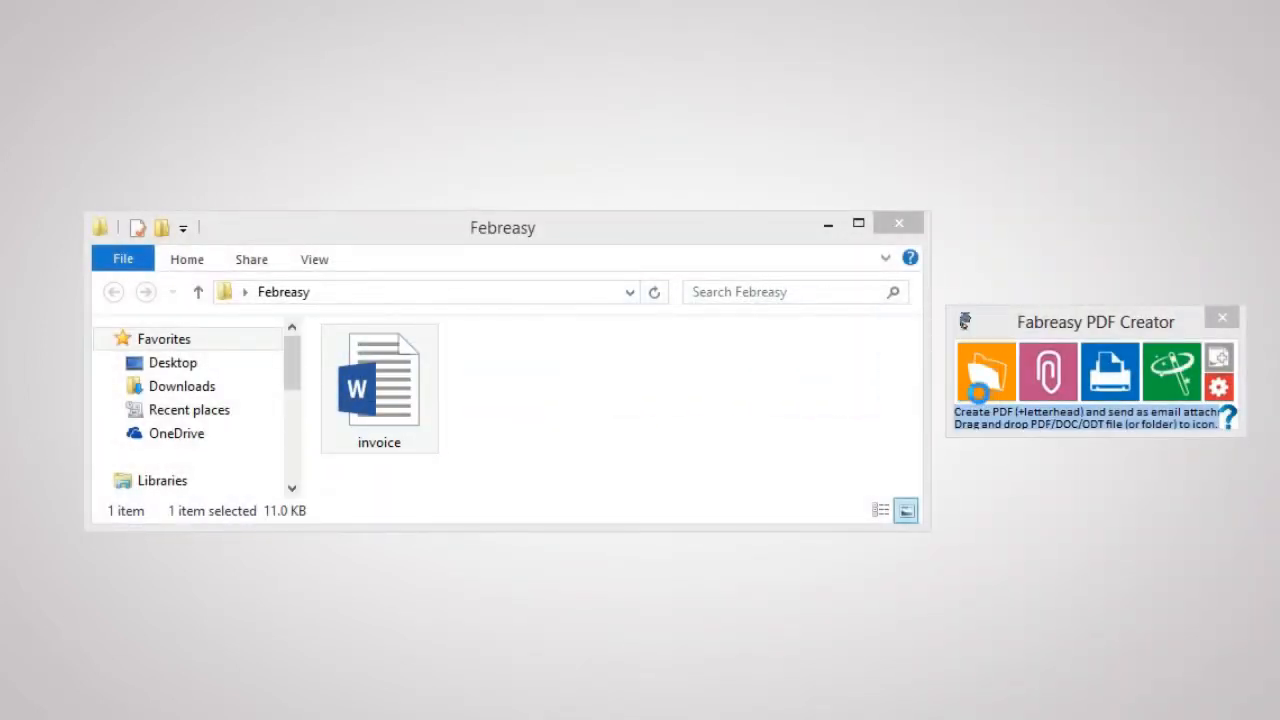
pyautogui.moveTo(378, 376); pyautogui.dragTo(984, 370)
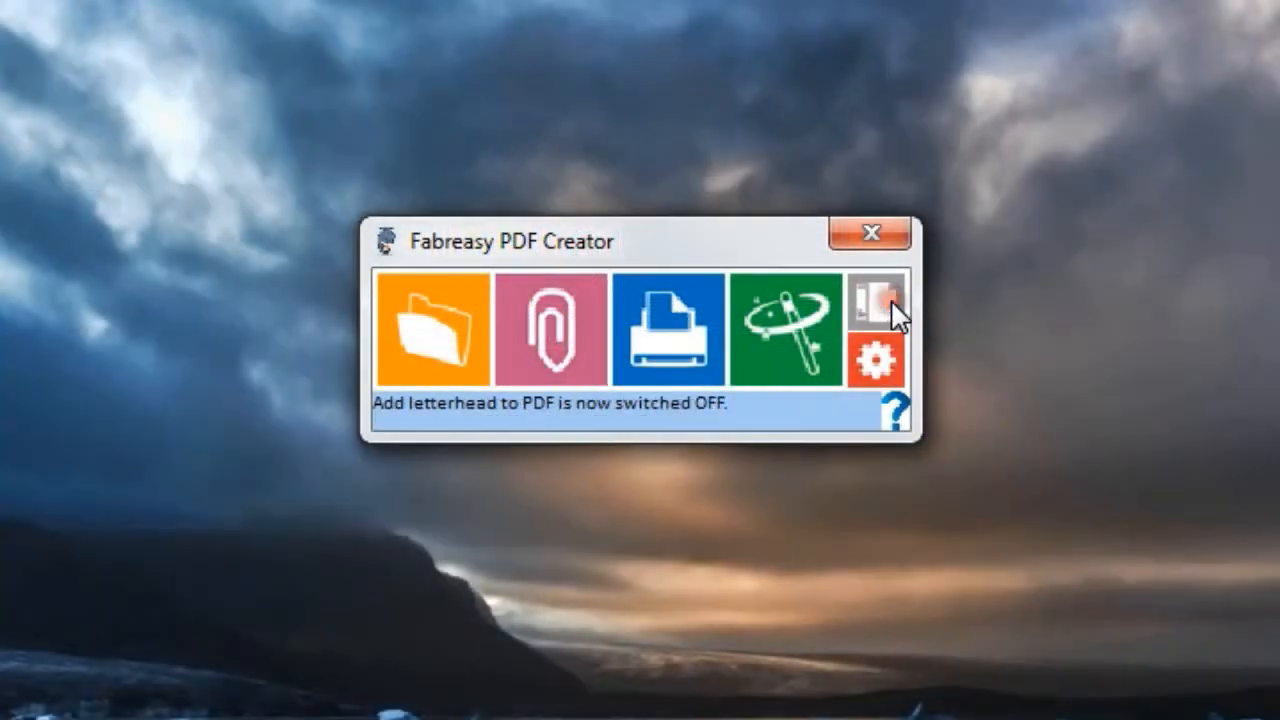
# Step: Switch letterhead adding back ON, then review and close the account and licensing setup window
pyautogui.click(876, 304)
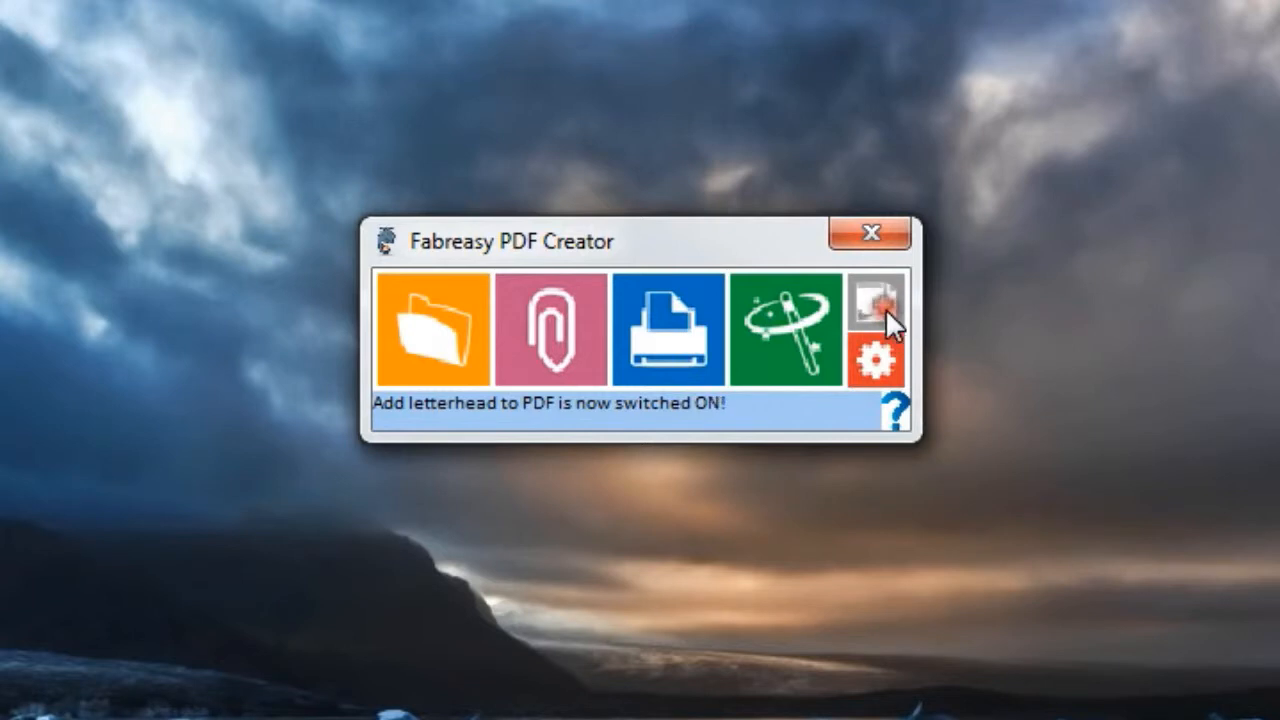
pyautogui.click(876, 300)
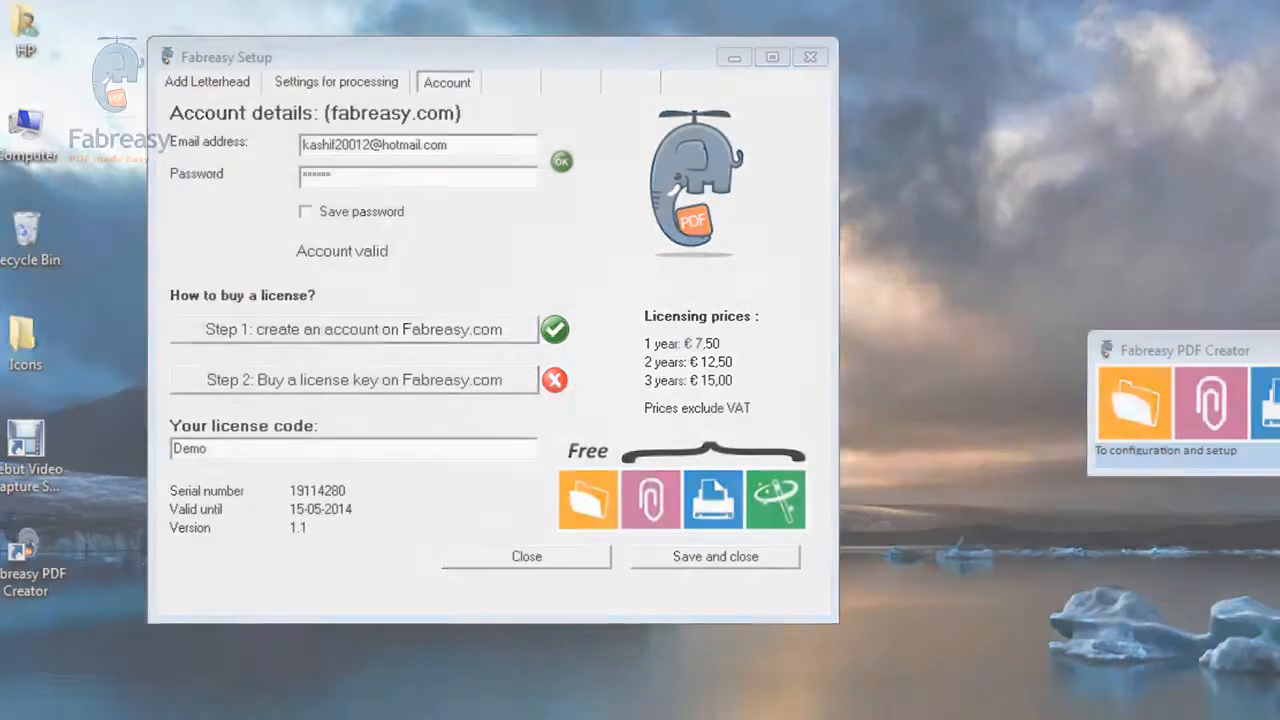
pyautogui.click(526, 556)
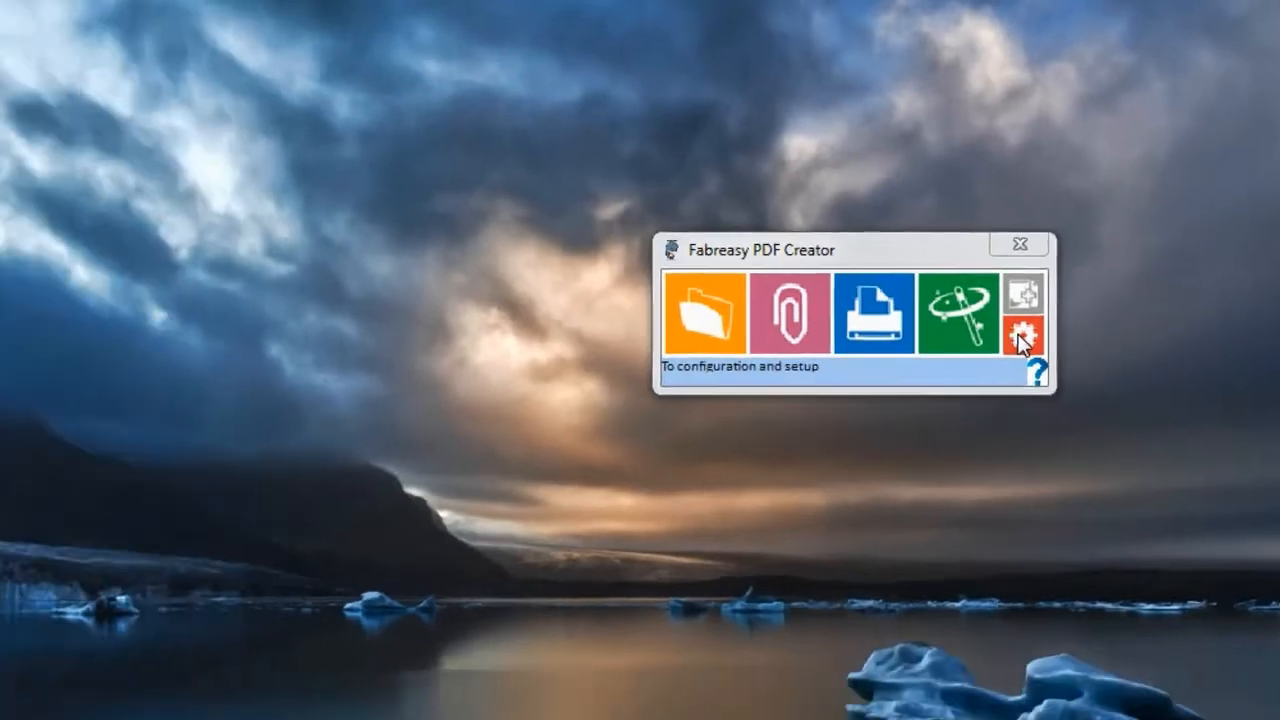
# Step: Reach the letterhead picker via Add Letterhead > Select, briefly reviewing a template in the online editor
pyautogui.click(1036, 336)
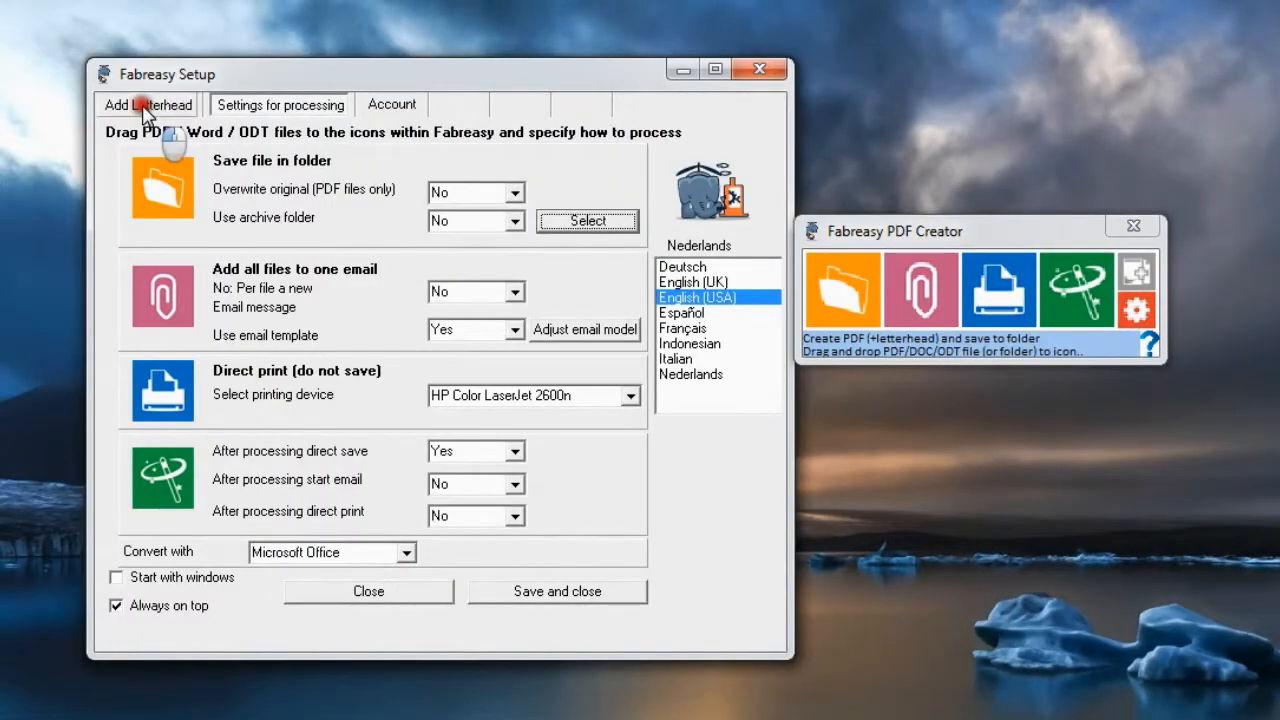
pyautogui.click(148, 104)
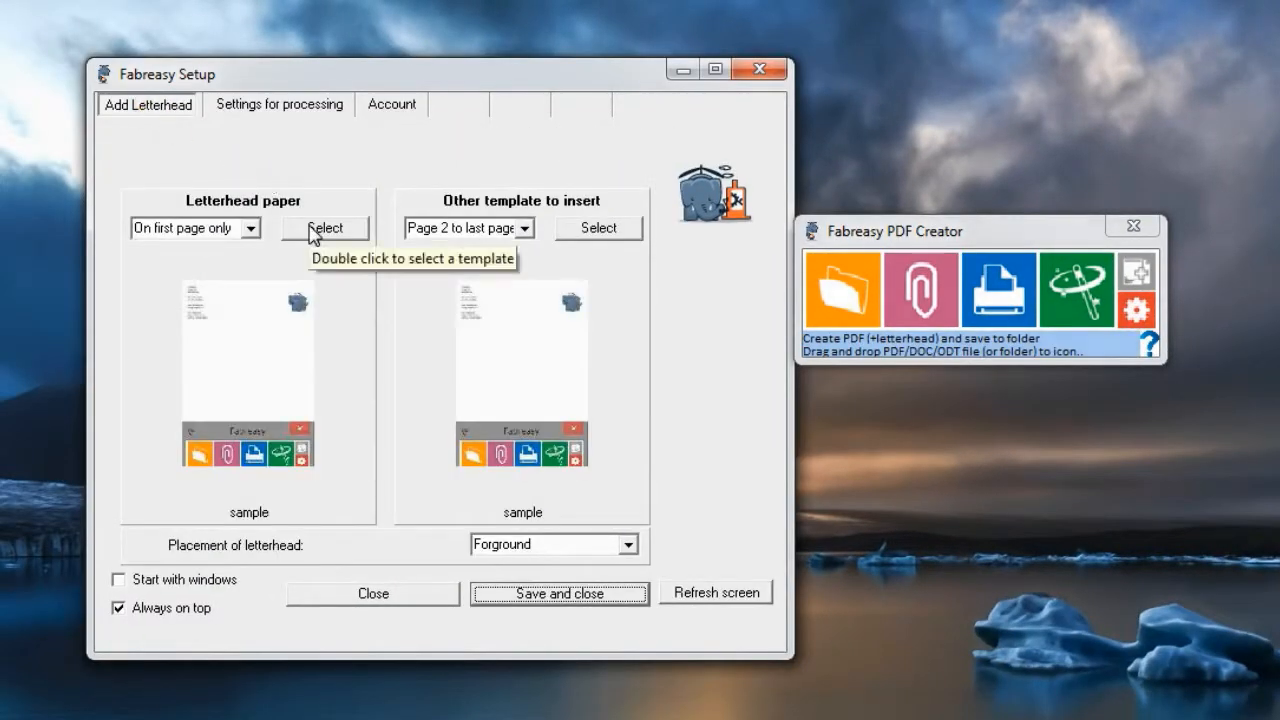
pyautogui.click(324, 228)
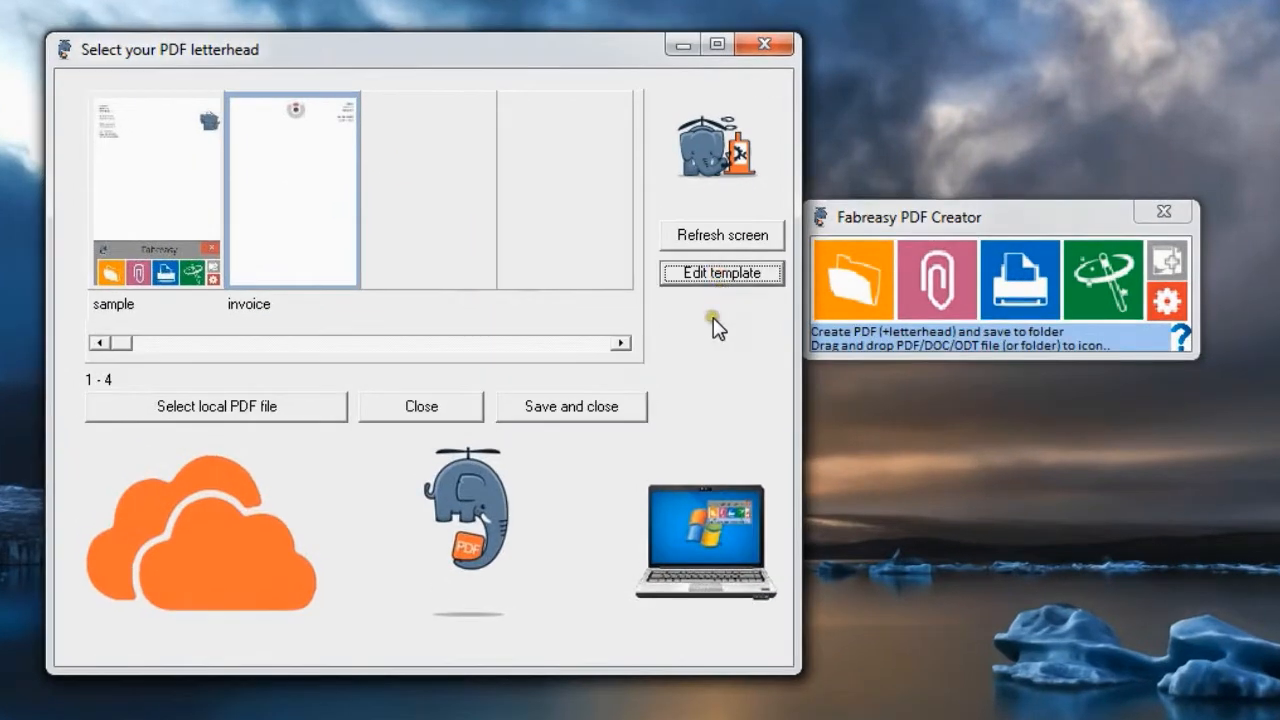
pyautogui.click(720, 272)
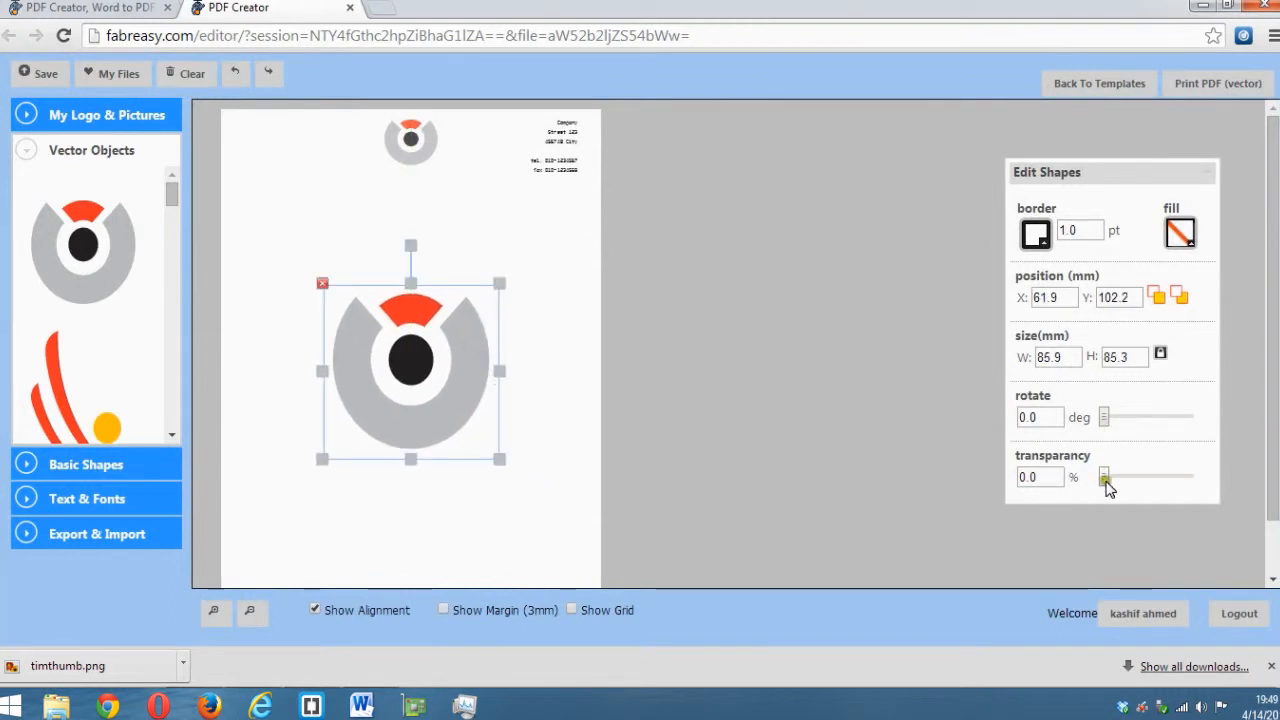
pyautogui.moveTo(1104, 476); pyautogui.dragTo(1178, 476)
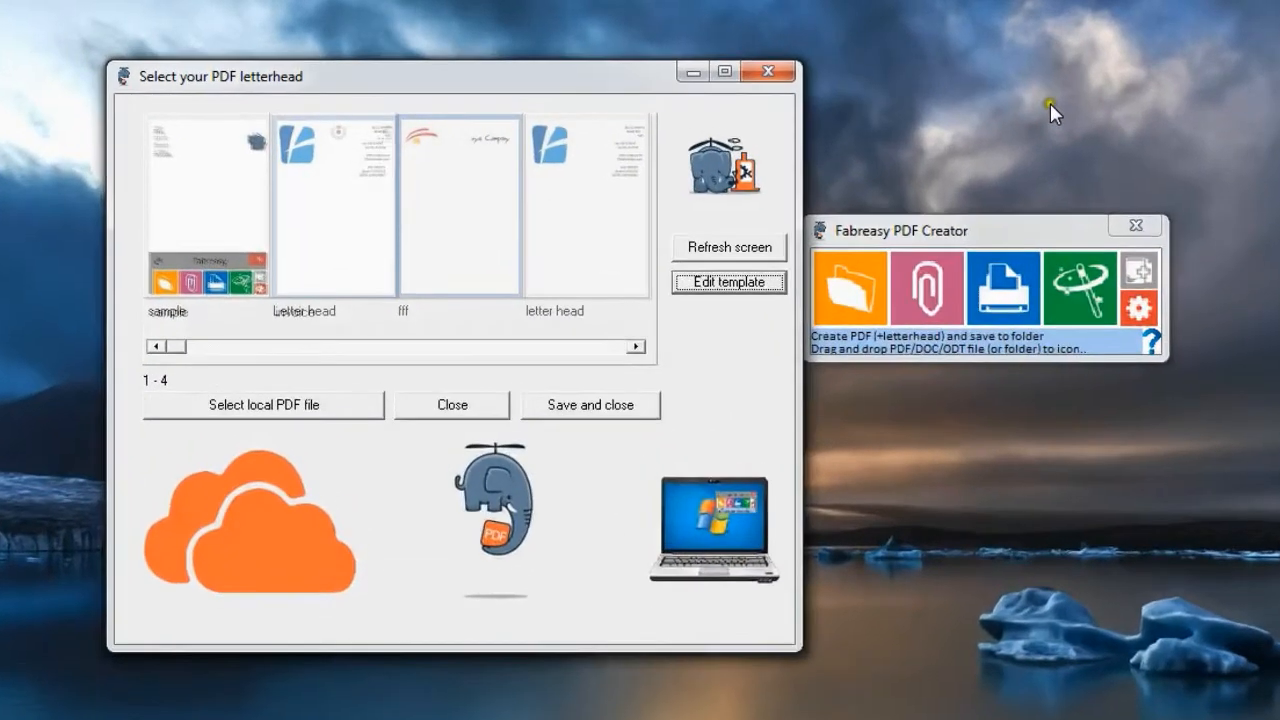
# Step: Choose the invoice letterhead template and open it in the online editor
pyautogui.click(728, 248)
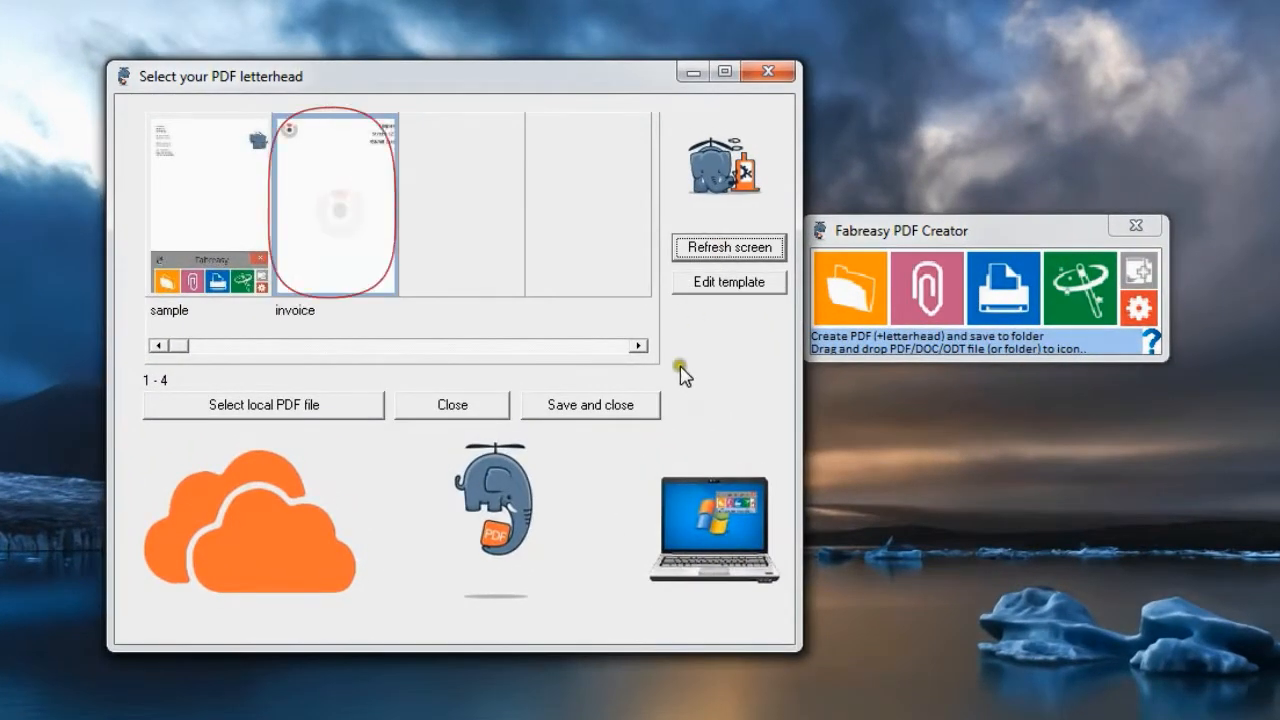
pyautogui.click(588, 404)
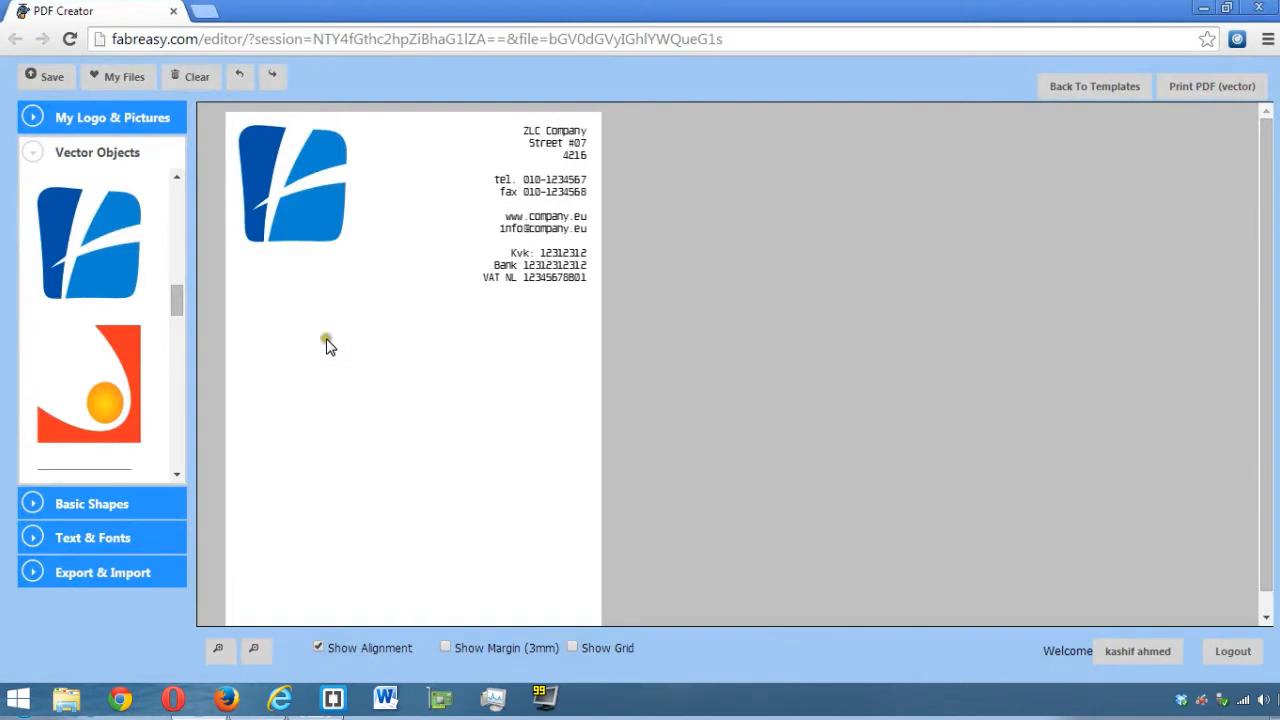
# Step: Show My Files, listing the four saved letterhead files with their sharing actions
pyautogui.click(118, 76)
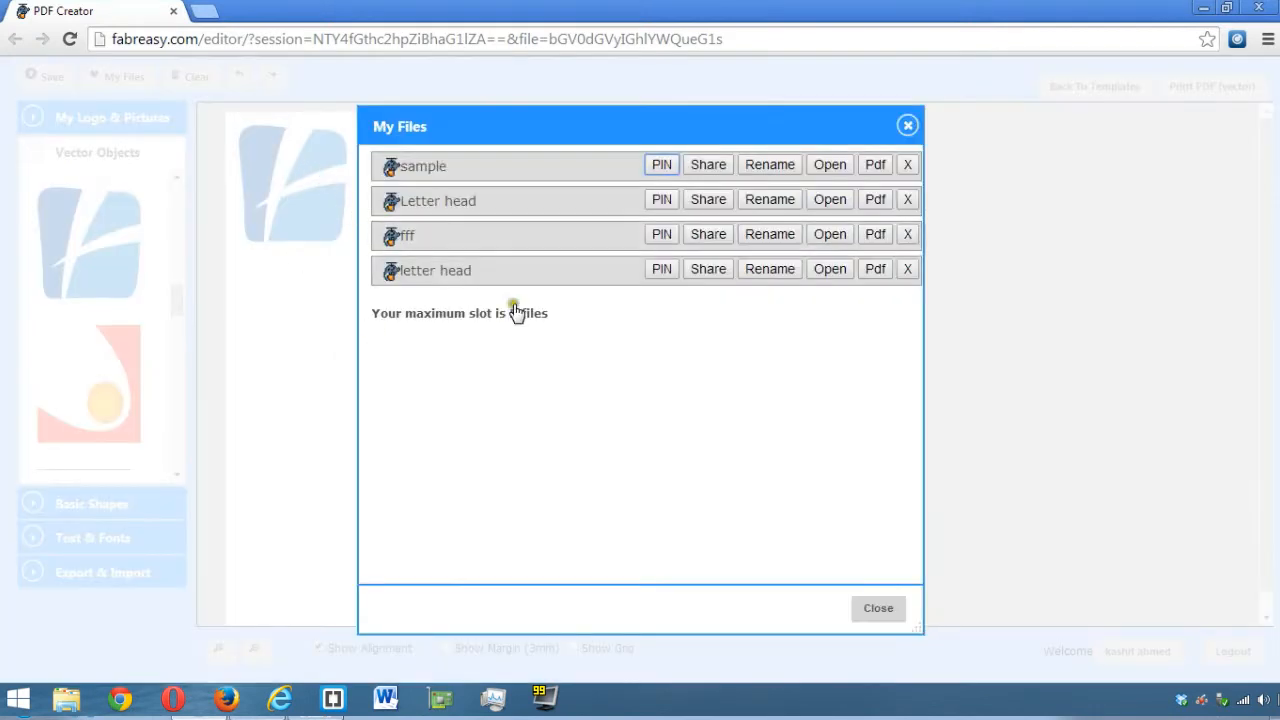